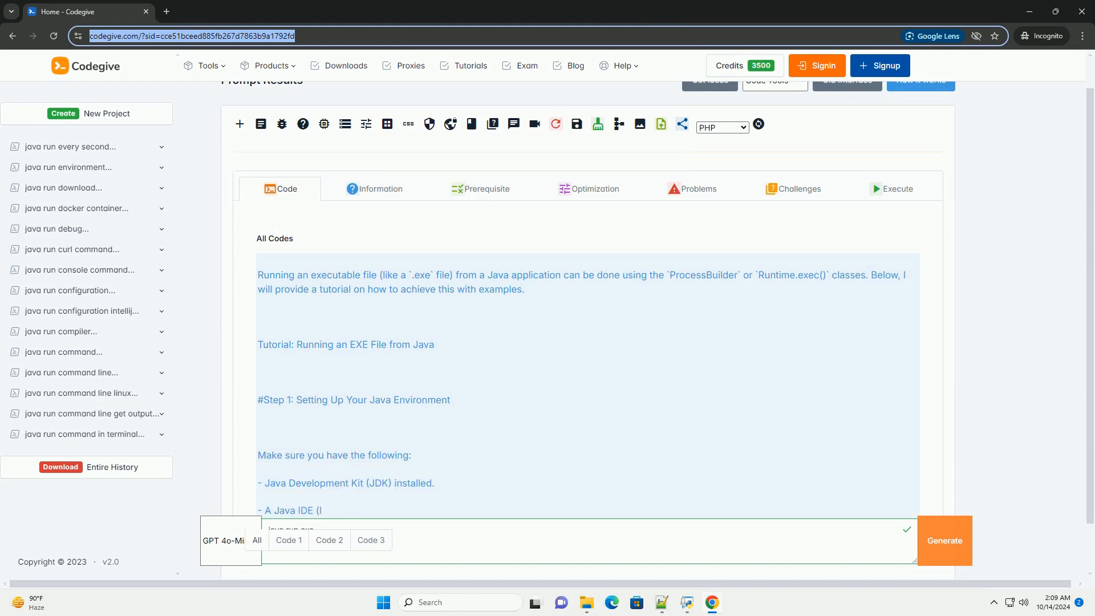
scroll("down", 3)
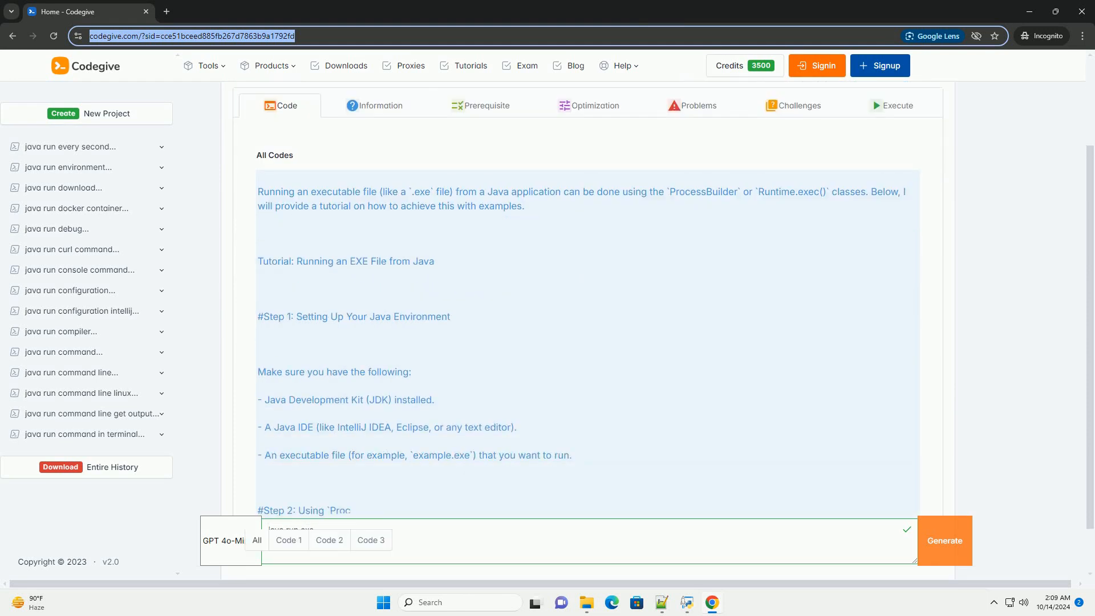
scroll("down", 3)
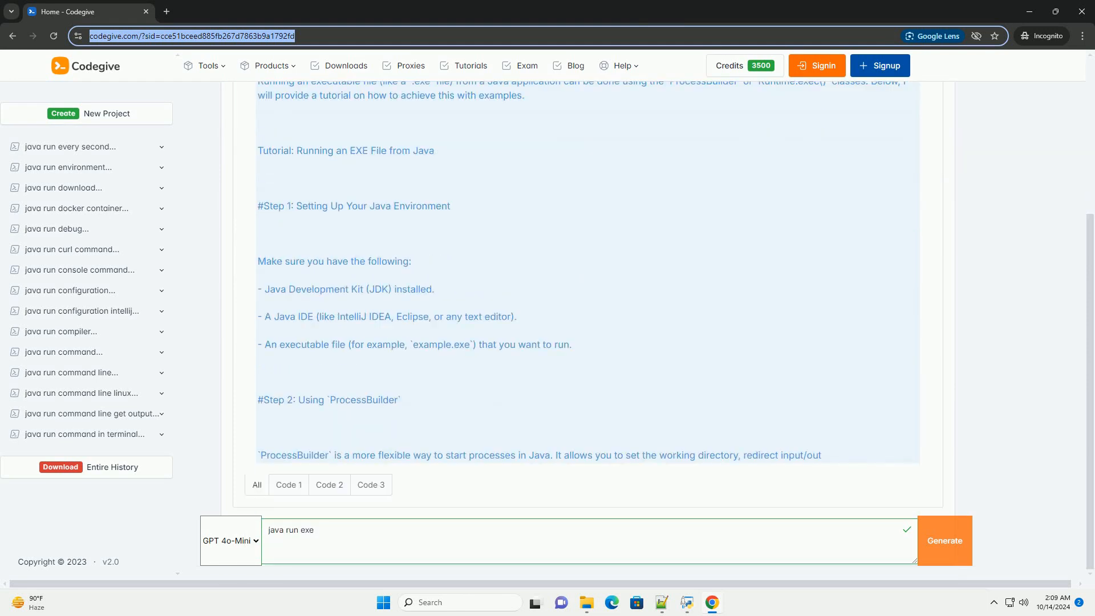
scroll("down", 3)
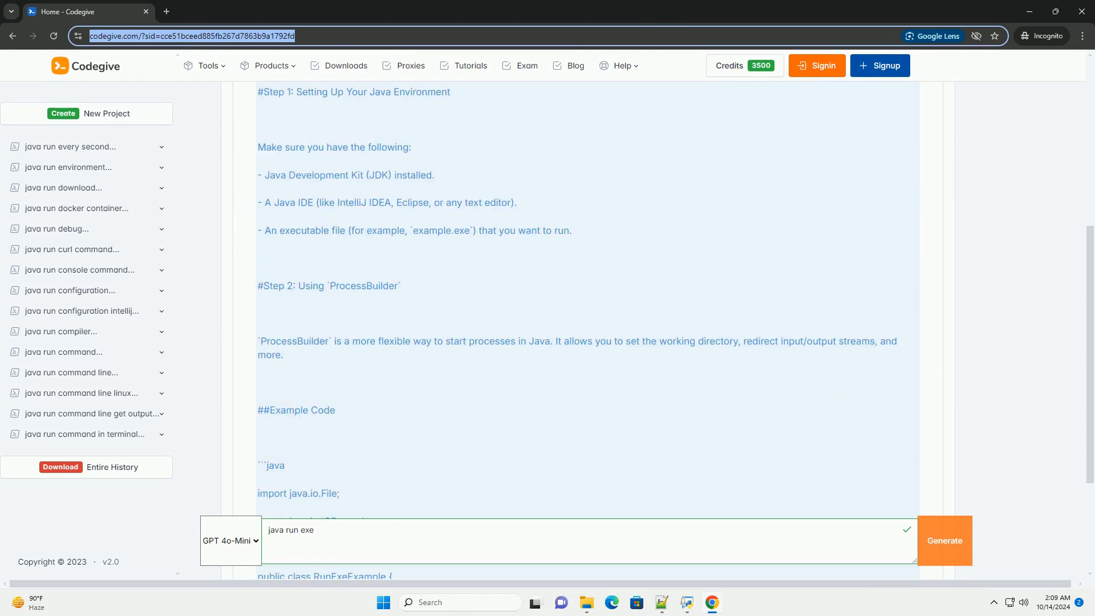
scroll("down", 3)
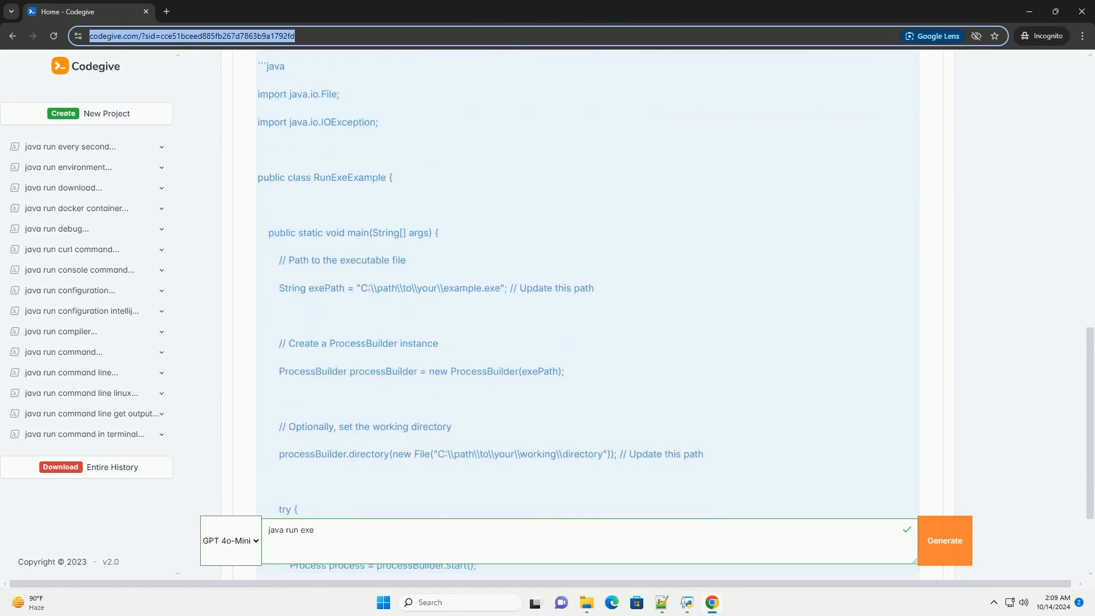
scroll("down", 3)
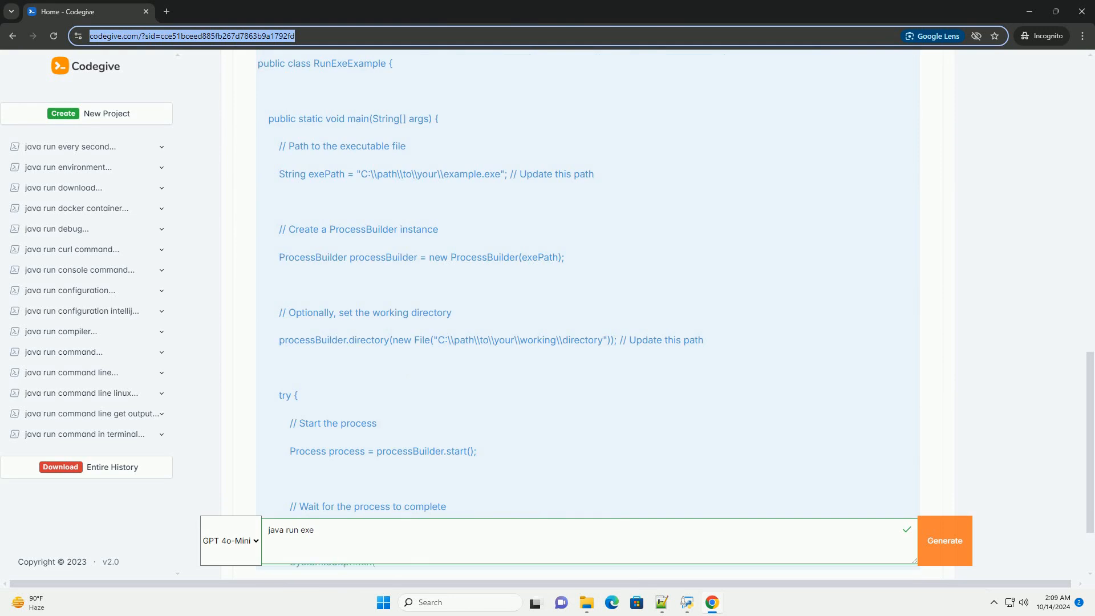
scroll("down", 3)
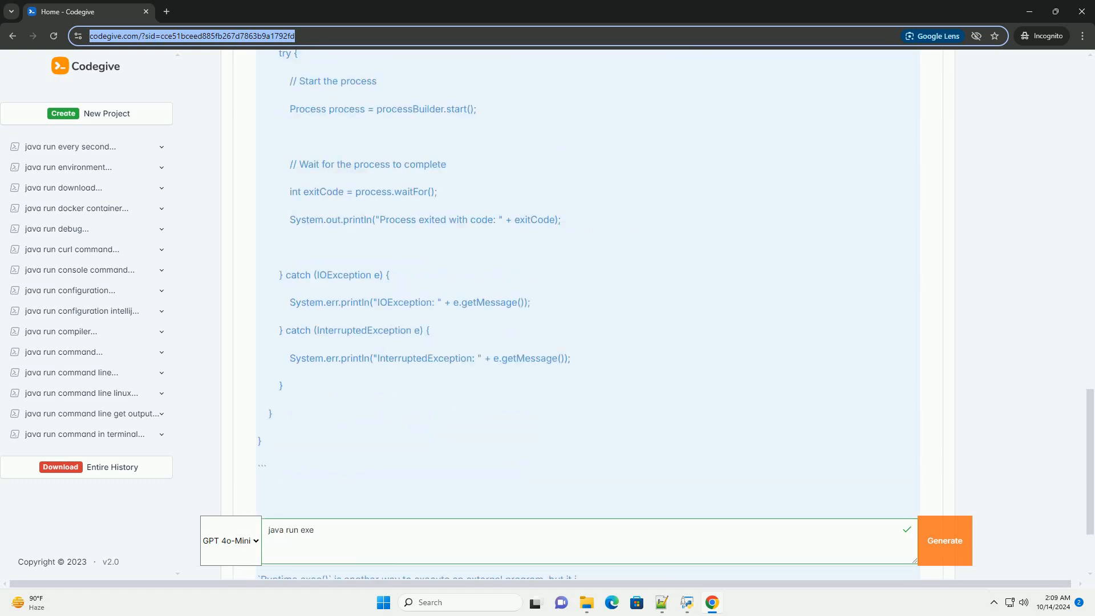
scroll("down", 3)
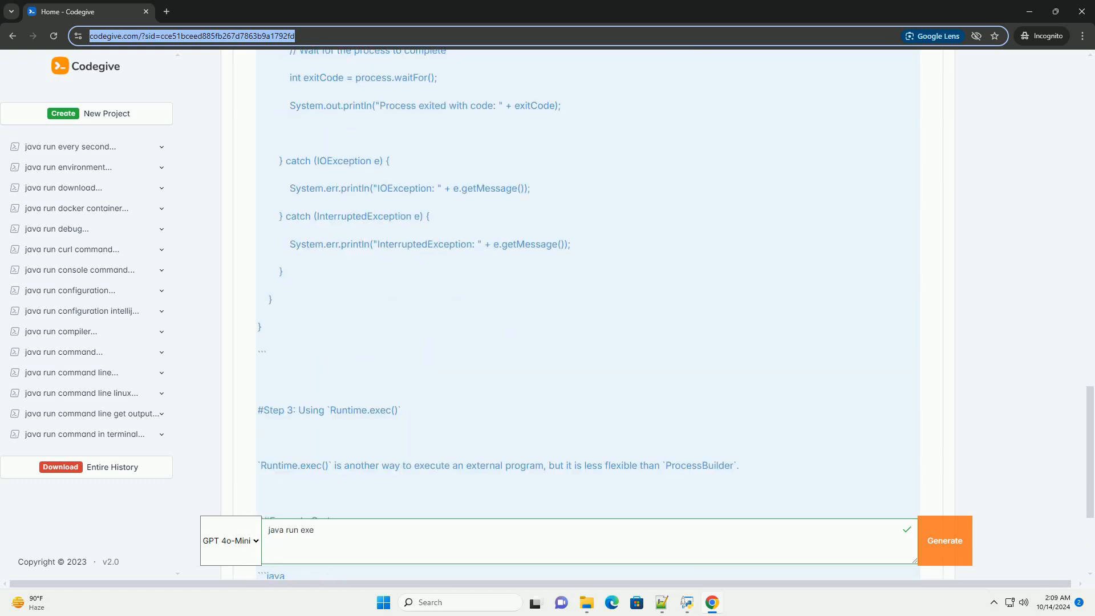
scroll("down", 3)
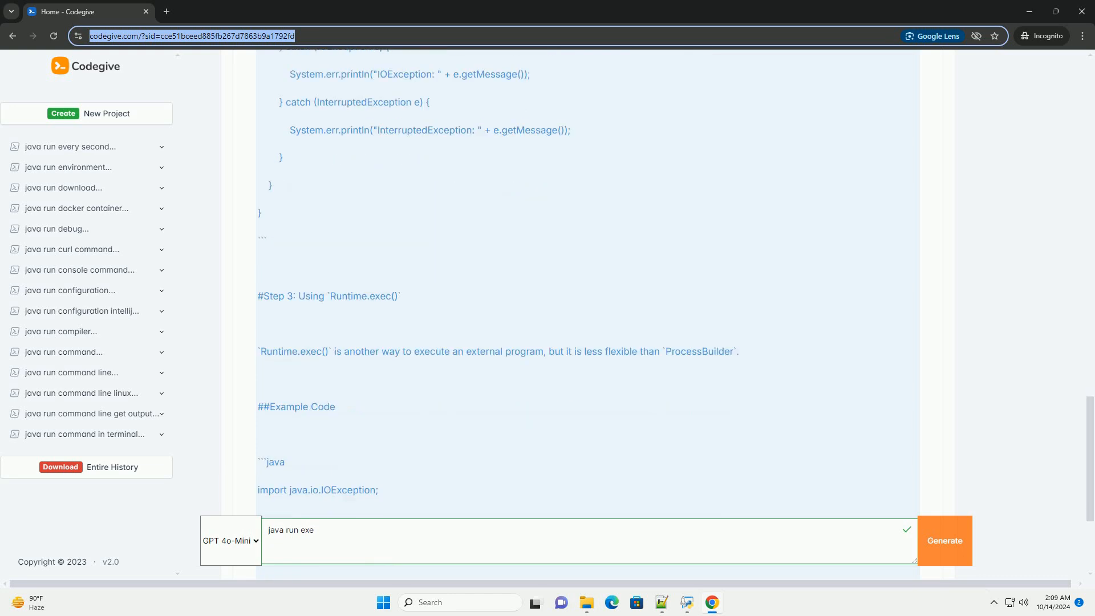
scroll("down", 3)
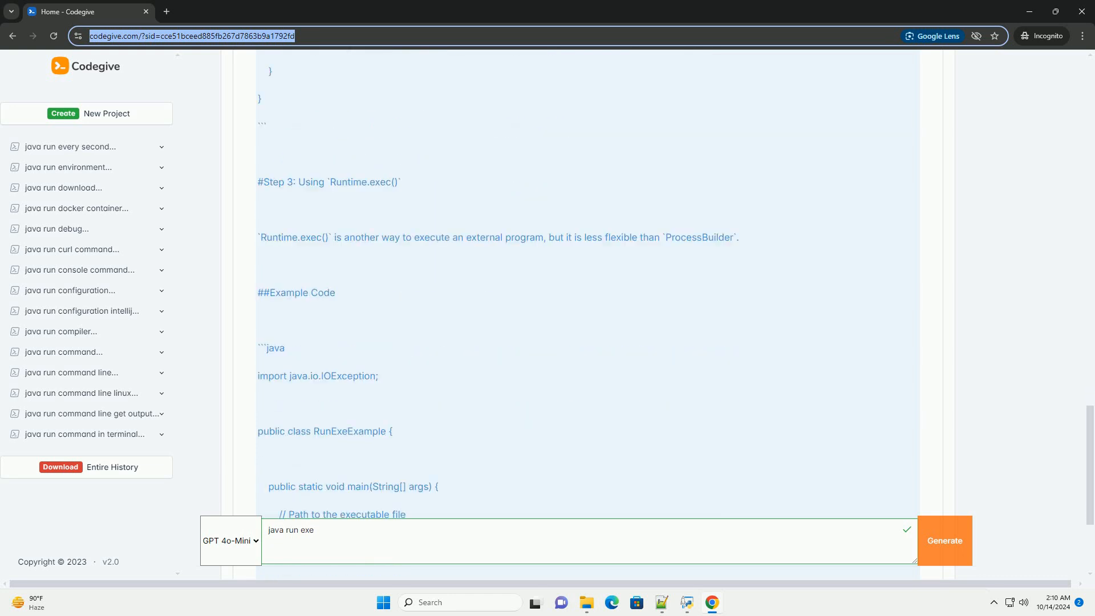
scroll("down", 3)
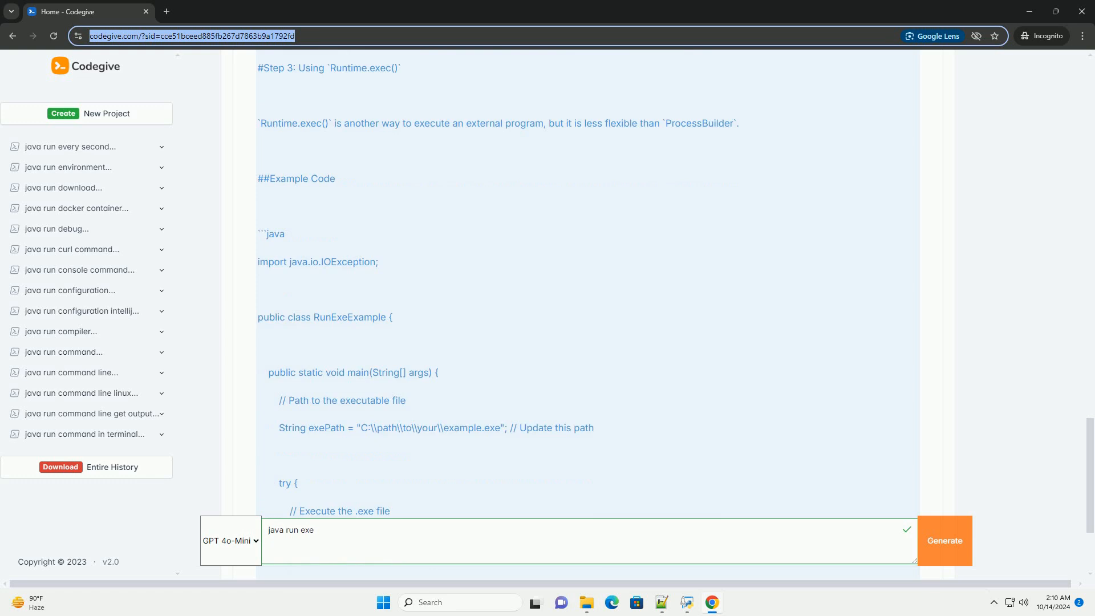
scroll("down", 3)
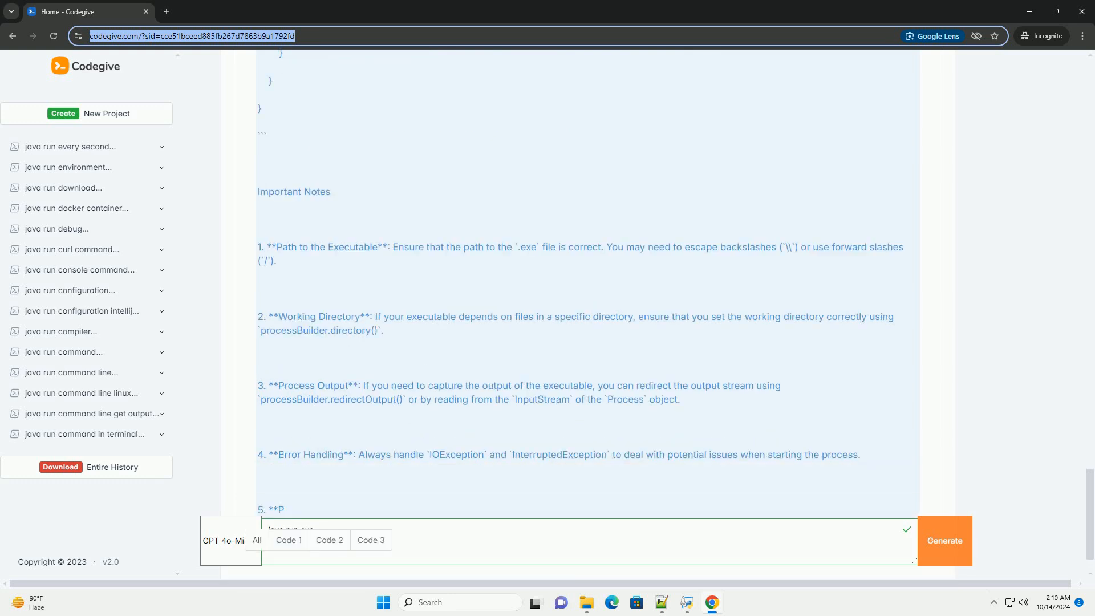
scroll("down", 3)
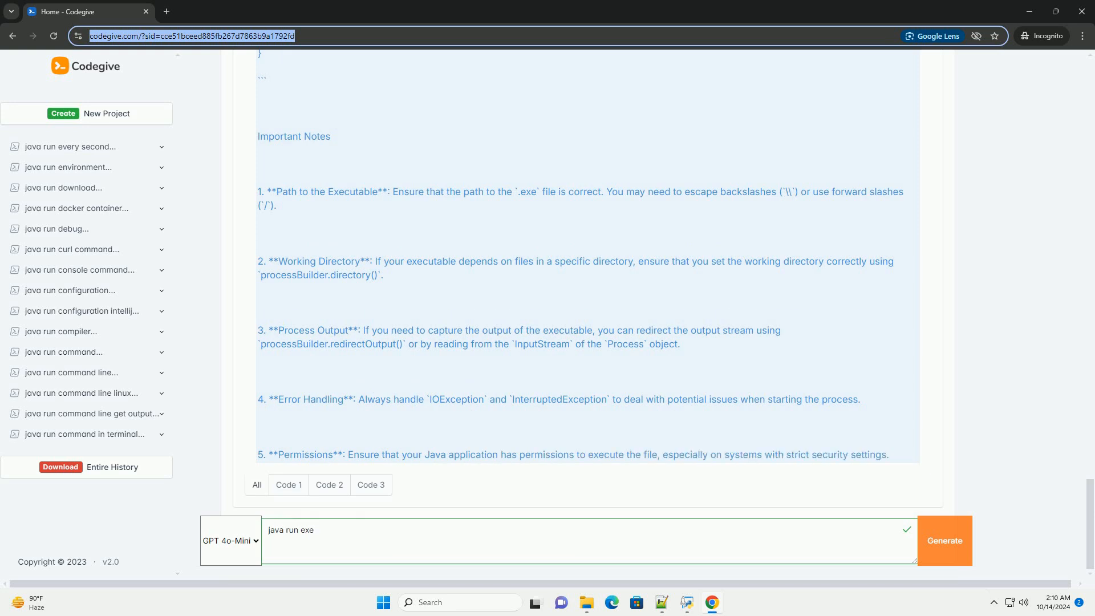
scroll("down", 3)
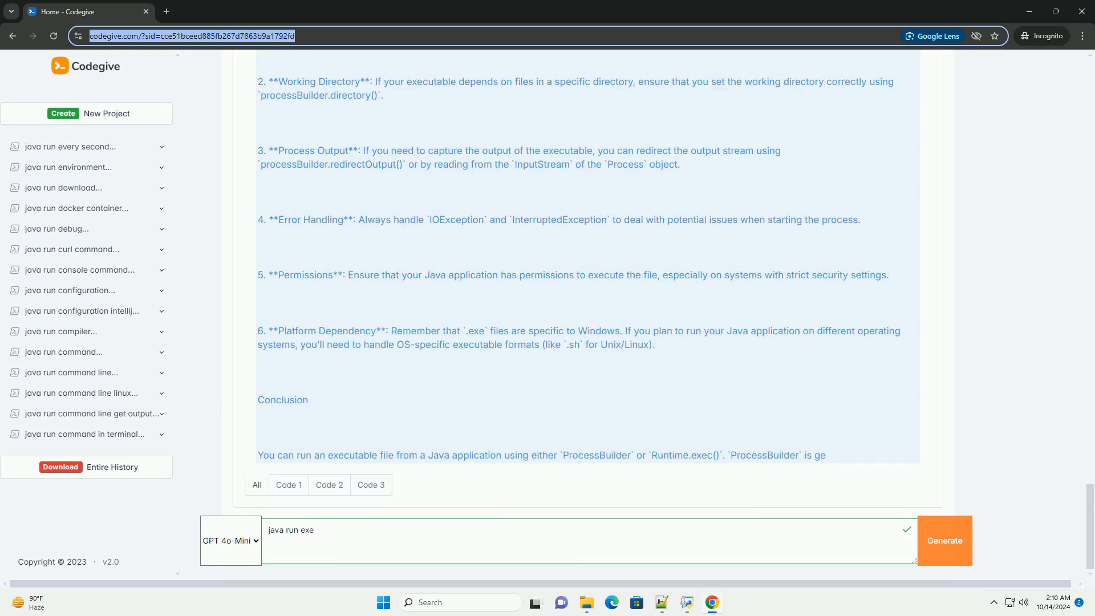
scroll("down", 3)
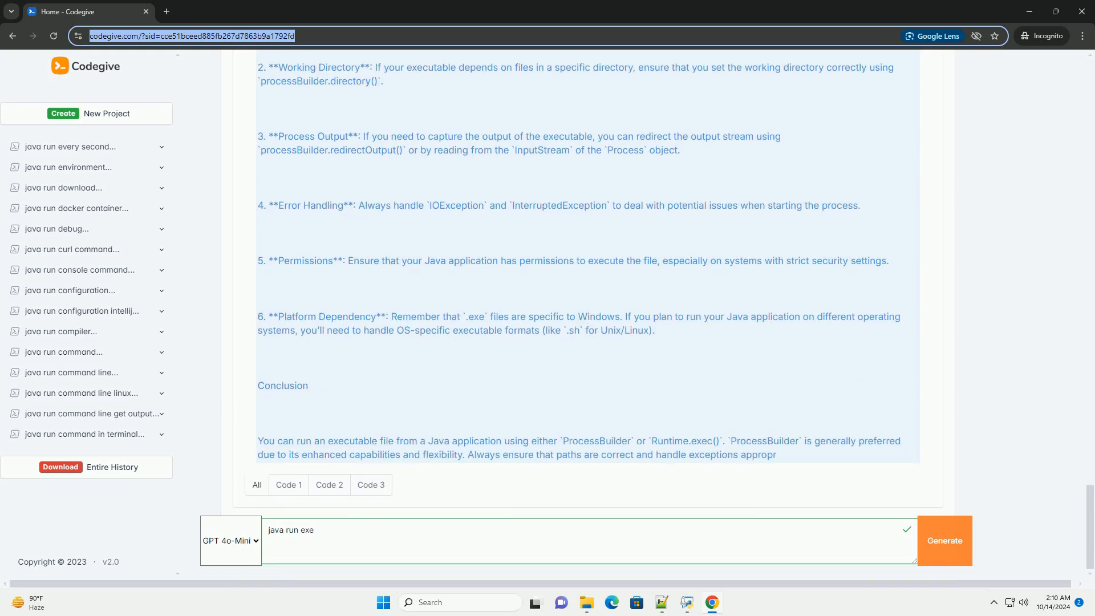